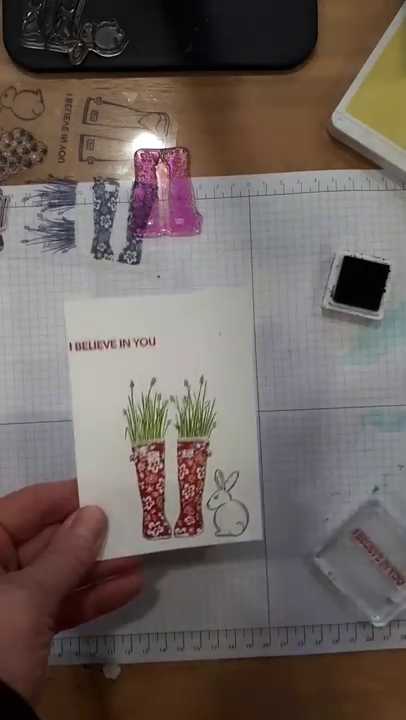
pyautogui.moveTo(60, 520); pyautogui.dragTo(250, 560)
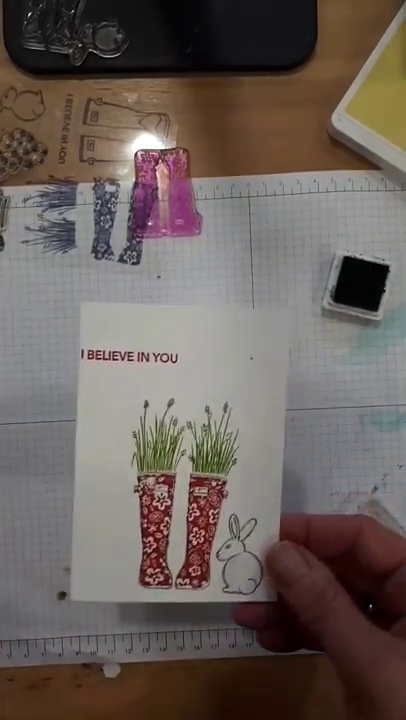